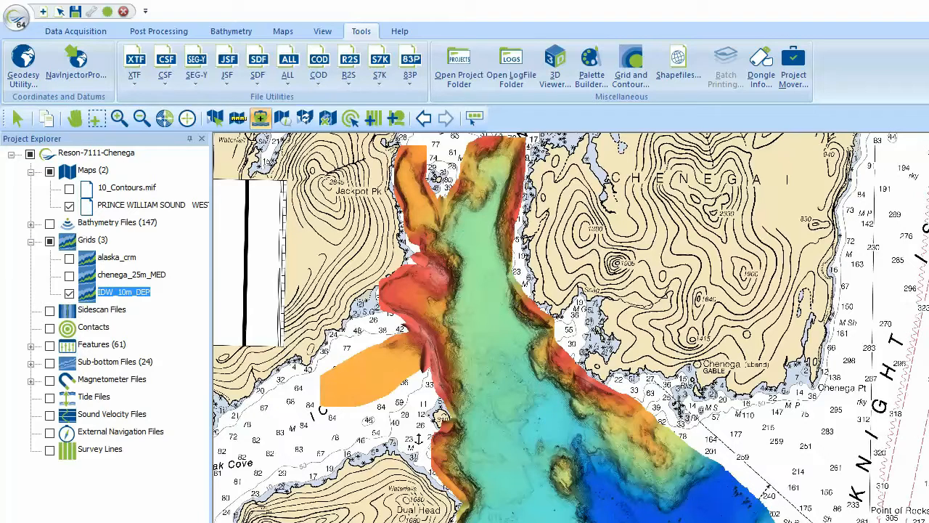
Launch 3D Viewer and show sub-bottom profiles, Acoustic Basement point cloud, geo-referenced images and grids.
click(555, 63)
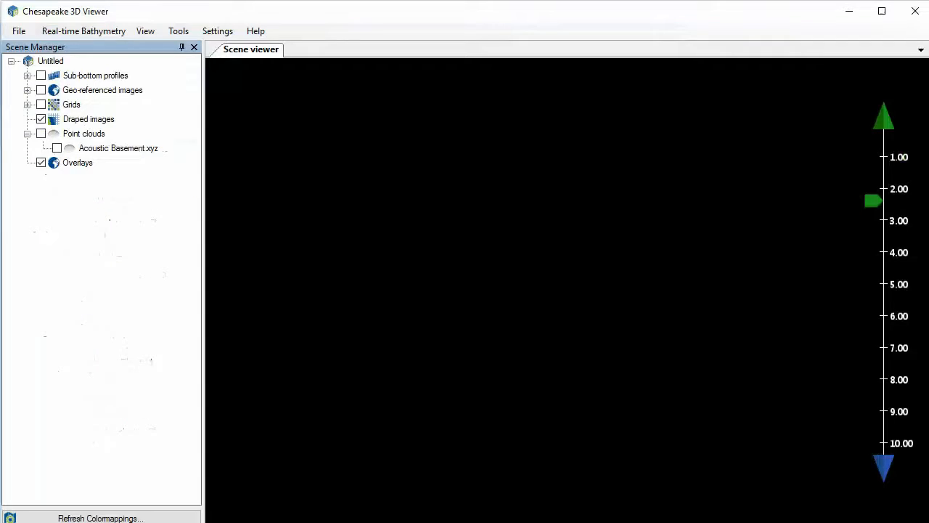
mouse_move(227, 457)
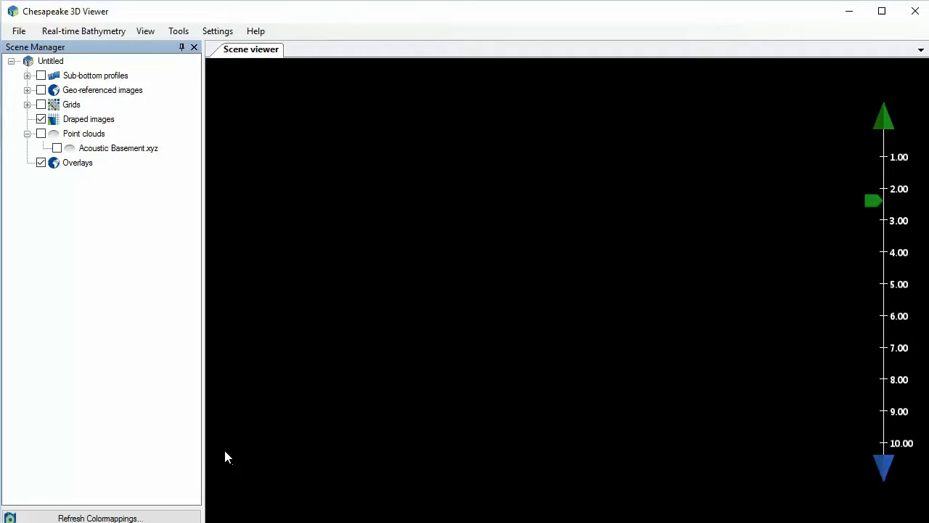
click(42, 75)
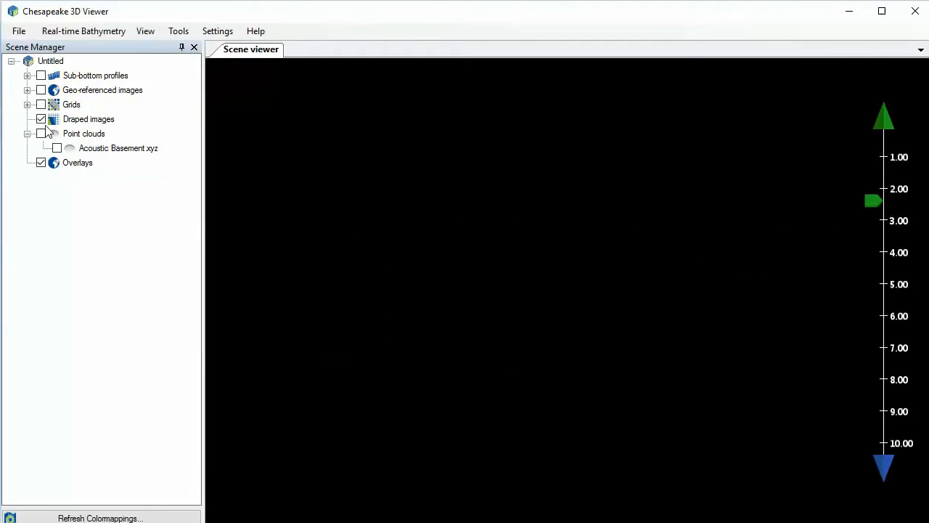
click(57, 148)
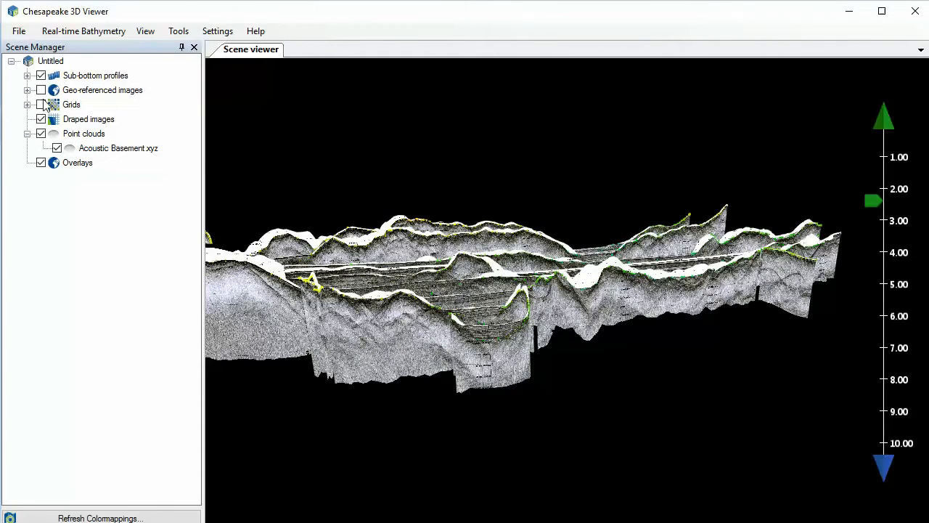
click(40, 90)
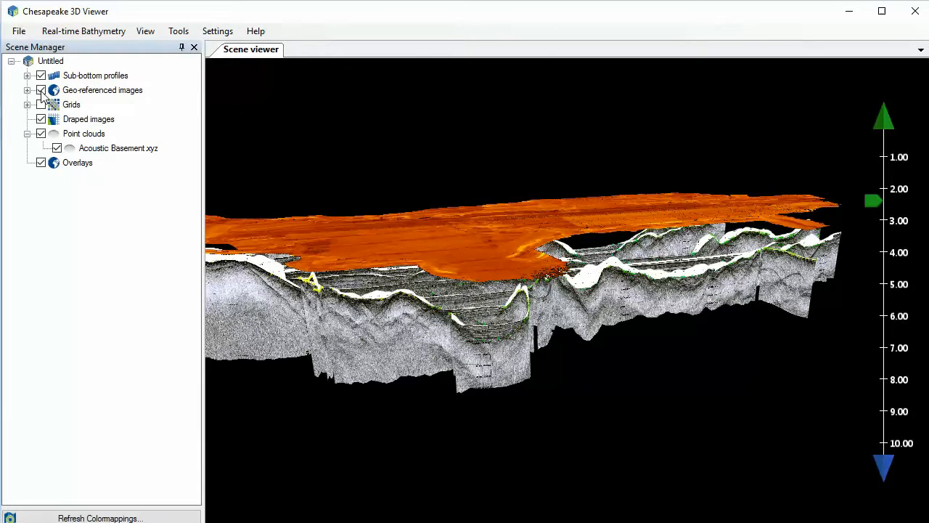
click(40, 104)
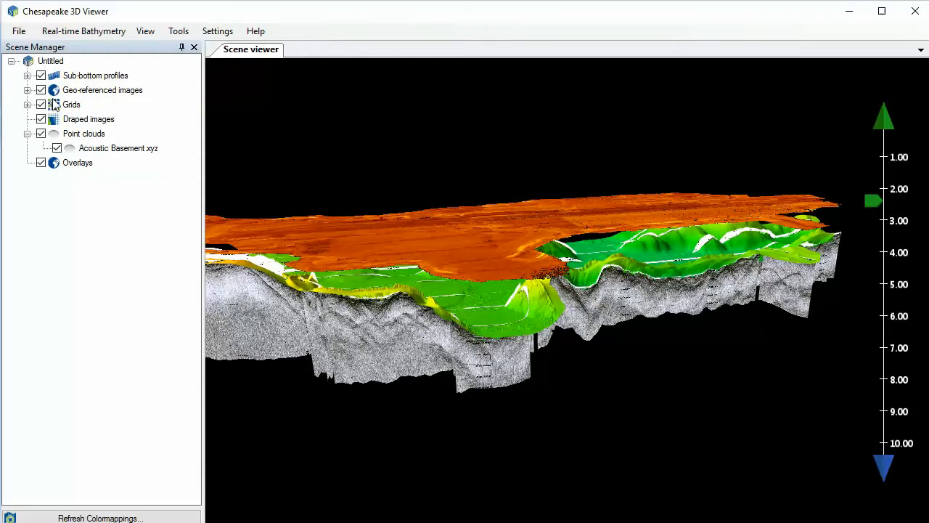
click(19, 30)
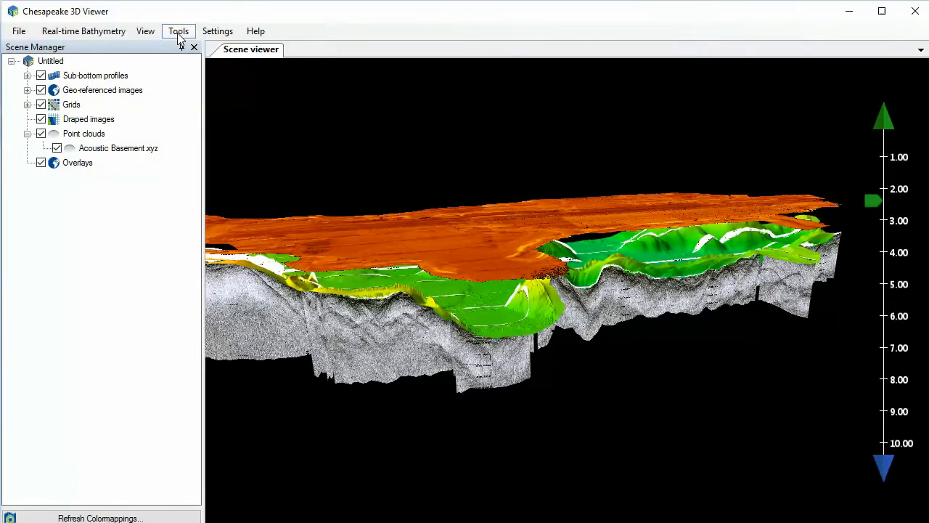
Export the whole scene as a WebGL report from the Tools menu.
click(178, 30)
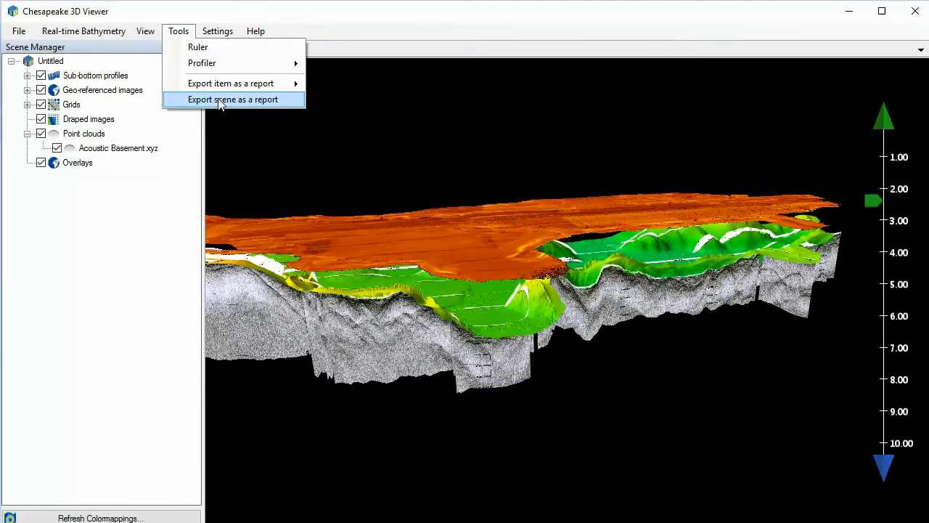
click(232, 100)
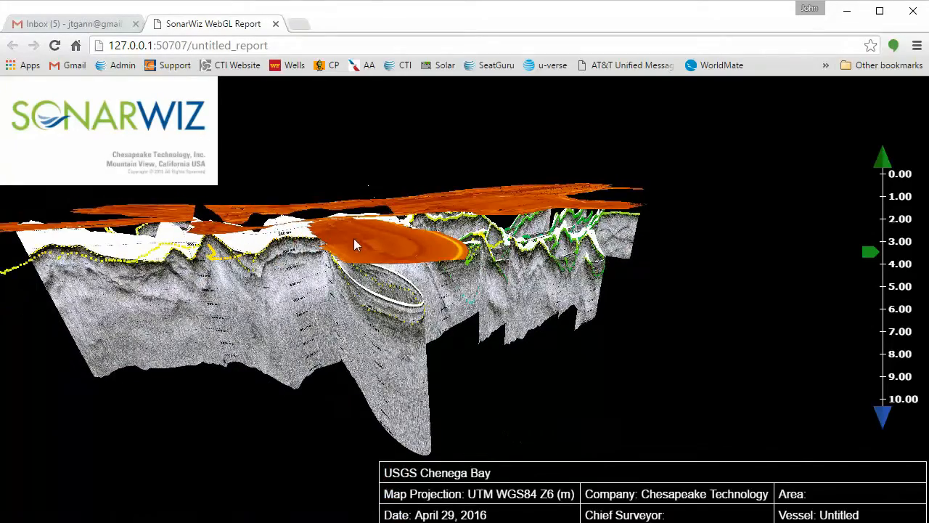
Rotate and tilt the 3D model in the WebGL report to view the layers from above.
drag(356, 244, 348, 279)
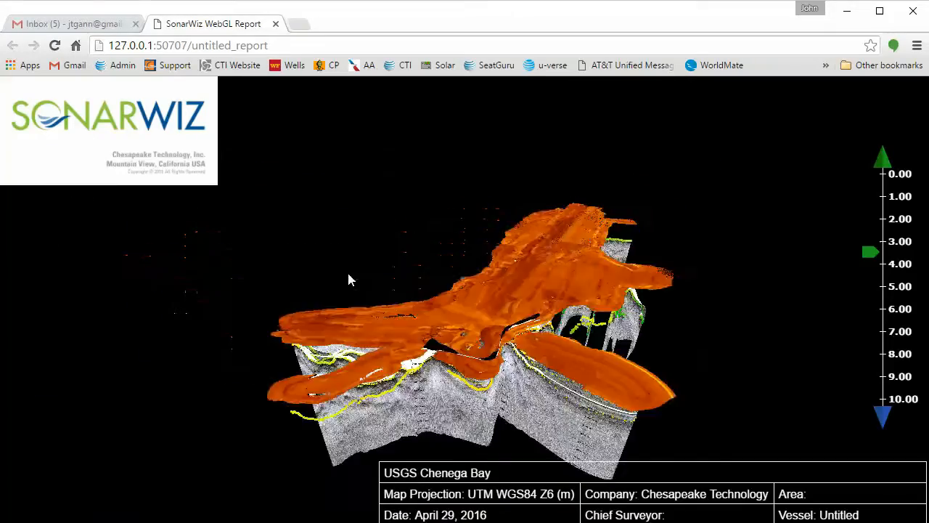
drag(349, 280, 336, 275)
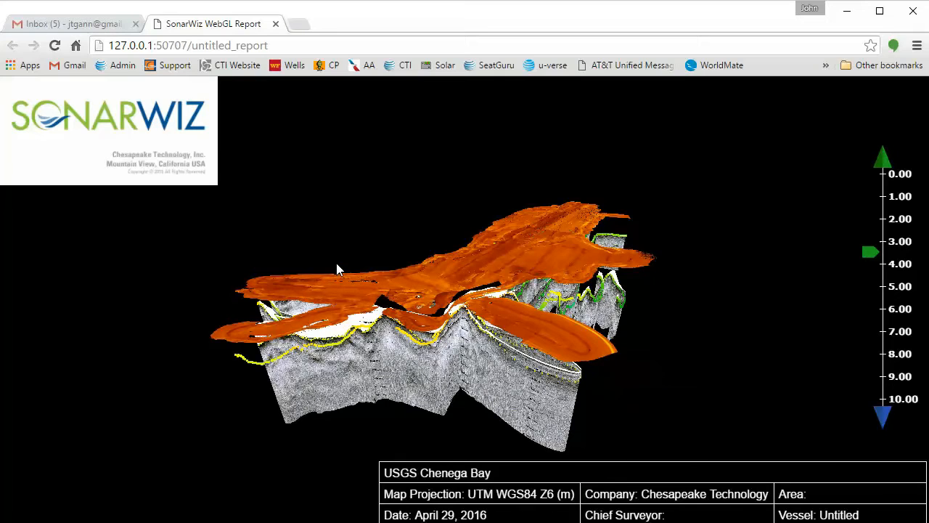
mouse_move(748, 279)
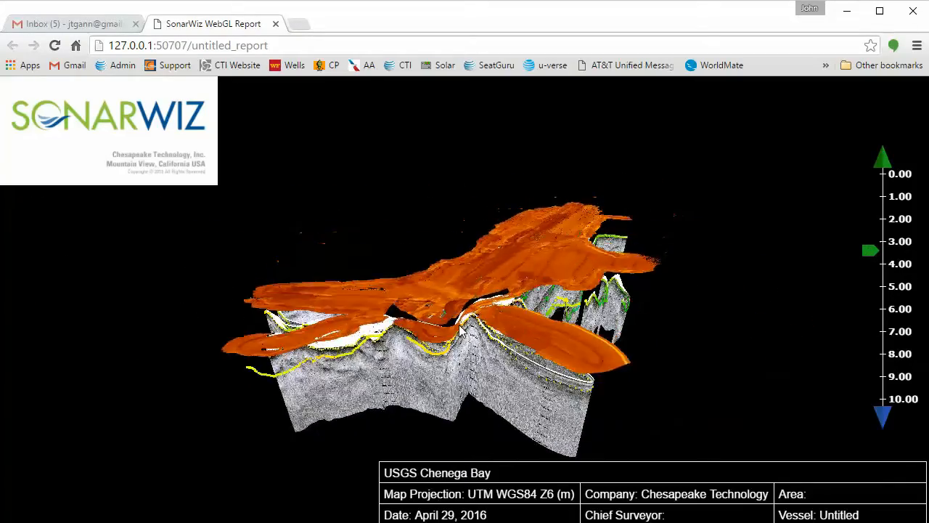
drag(461, 330, 446, 305)
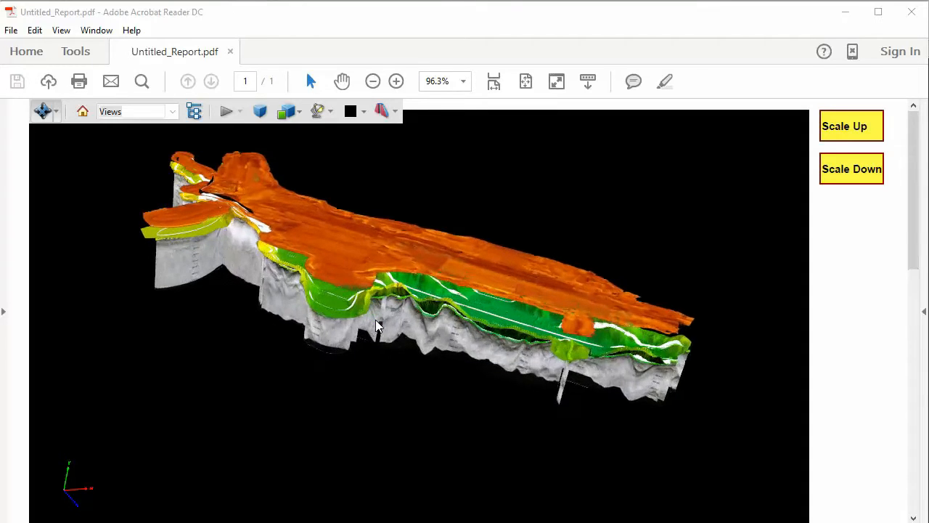
Rotate the embedded 3D sonar model in Untitled_Report.pdf and apply Scale Up.
drag(376, 325, 436, 312)
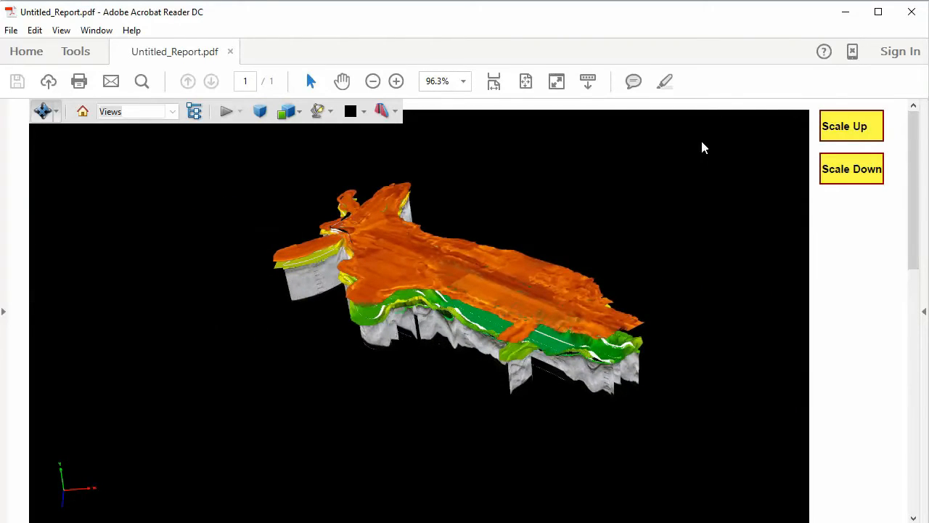
click(851, 126)
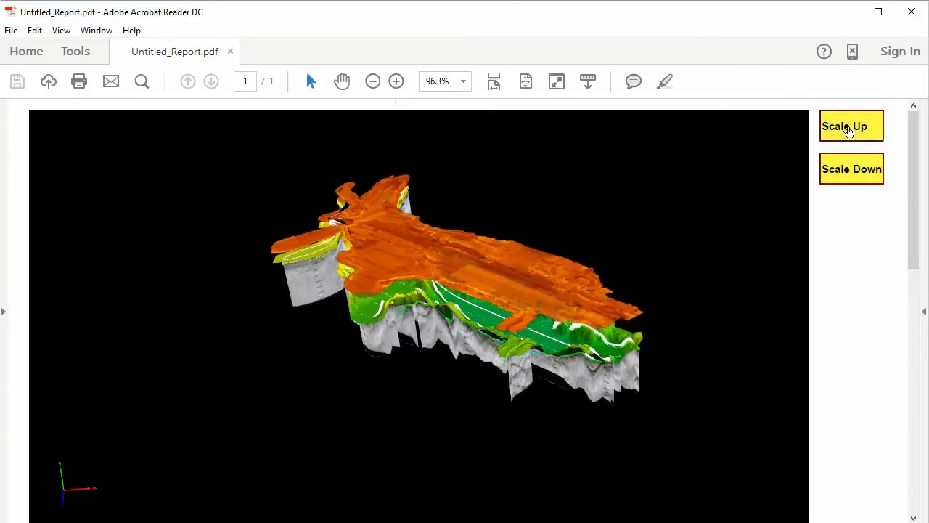